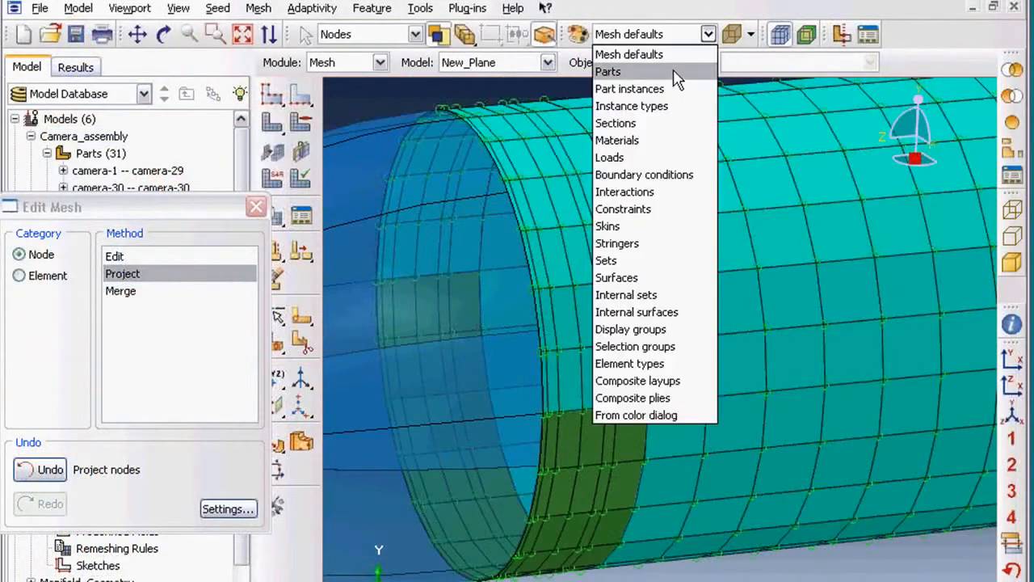
Colour the mesh display by Parts and close the Edit Mesh dialog.
{"action": "left_click", "coordinate": [610, 71]}
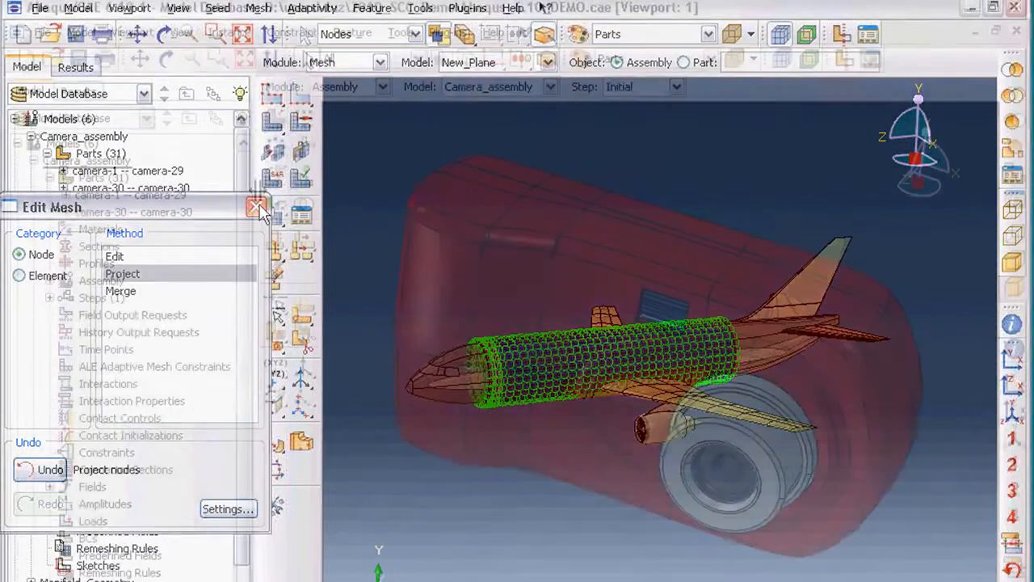
{"action": "left_click", "coordinate": [257, 207]}
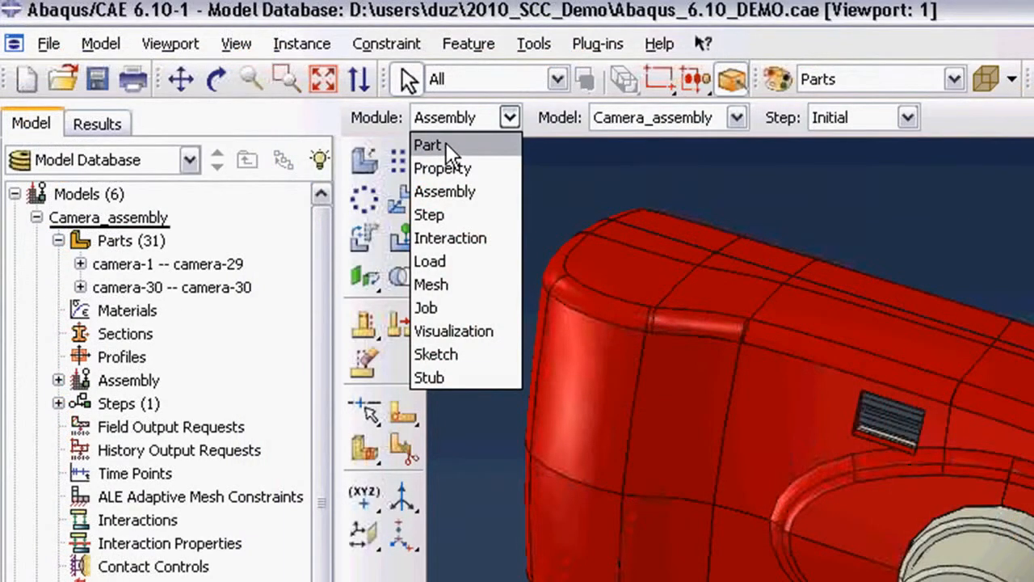
In the Part module, offset camera-1 faces to half the average distance toward target faces.
{"action": "left_click", "coordinate": [428, 145]}
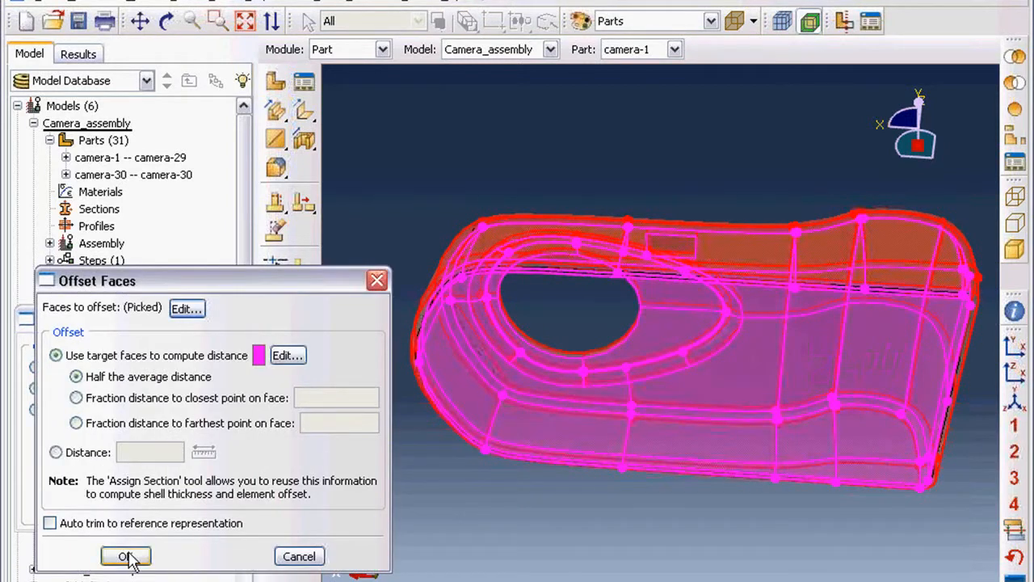
{"action": "left_click", "coordinate": [123, 556]}
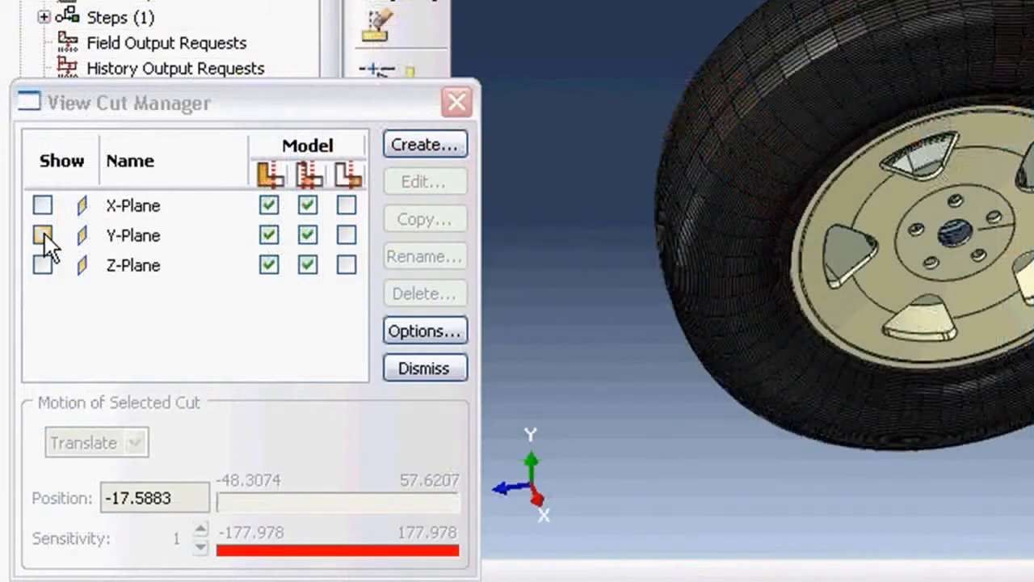
Show the Y-Plane view cut and slide its position across the tire.
{"action": "left_click", "coordinate": [42, 235]}
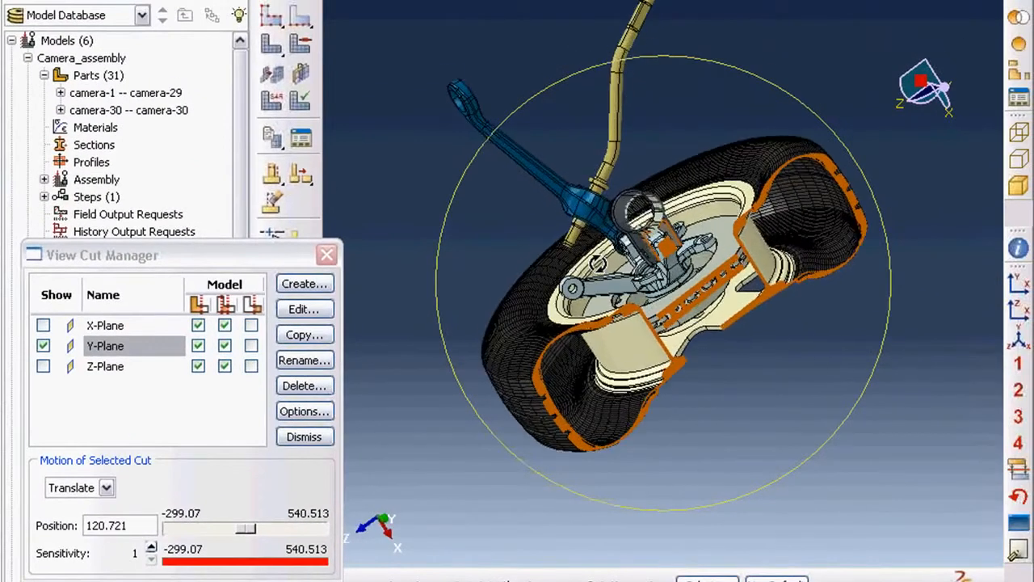
{"action": "left_click_drag", "start_coordinate": [226, 527], "coordinate": [258, 526]}
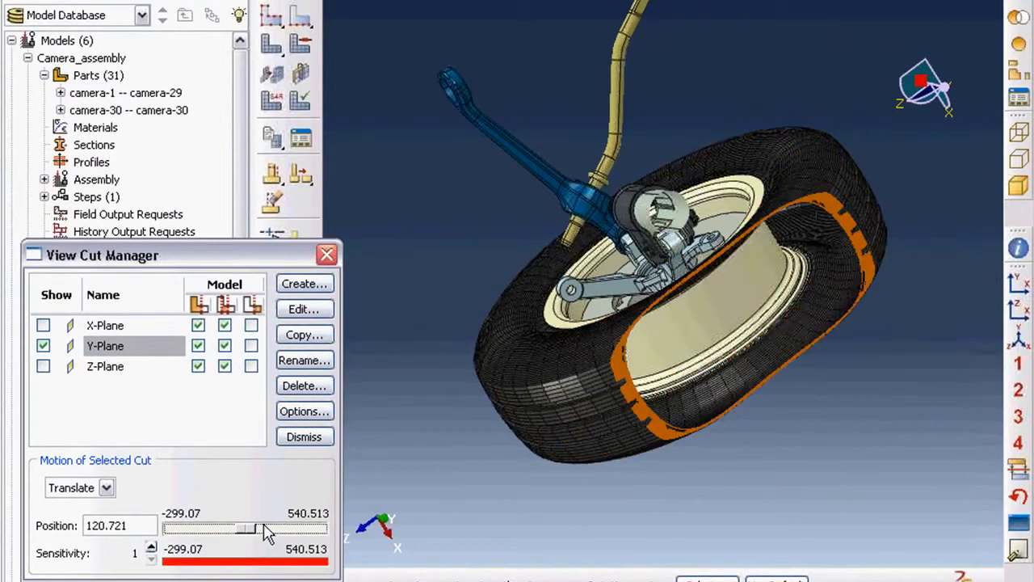
{"action": "left_click_drag", "start_coordinate": [251, 527], "coordinate": [258, 527]}
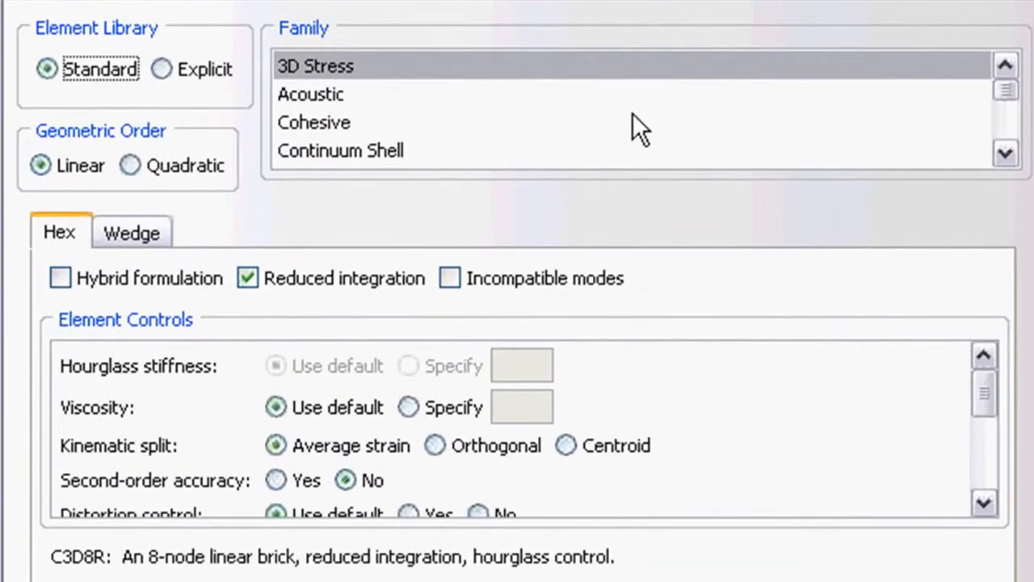
{"action": "mouse_move", "coordinate": [255, 104]}
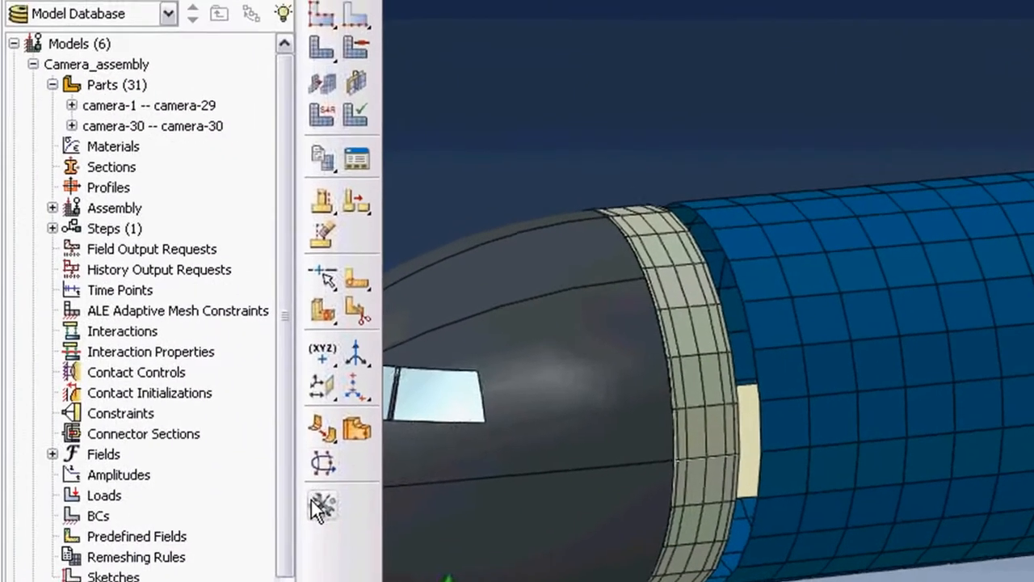
Start projecting nodes on the fuselage ring with picking restricted to nodes.
{"action": "left_click", "coordinate": [319, 502]}
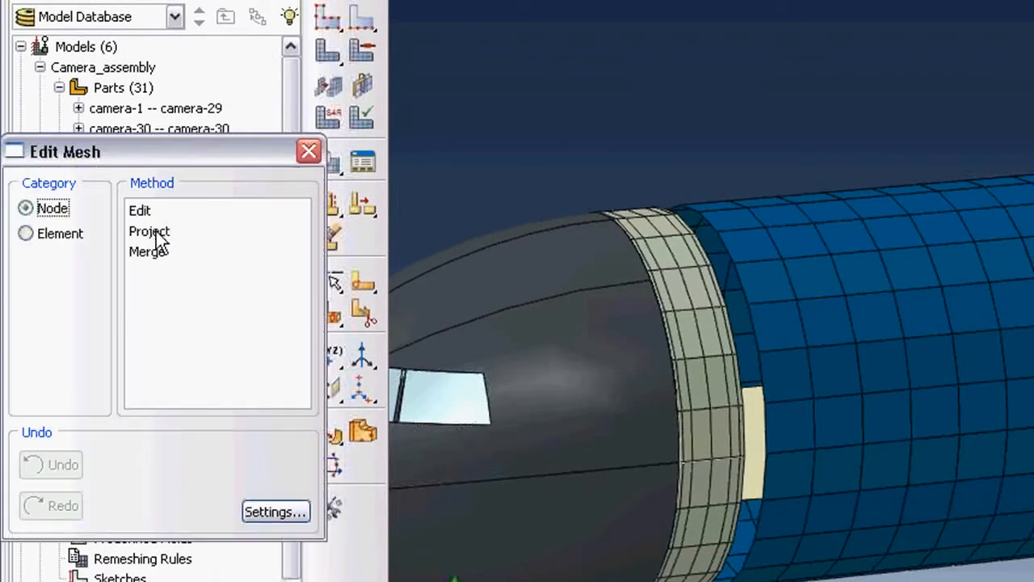
{"action": "left_click", "coordinate": [149, 232]}
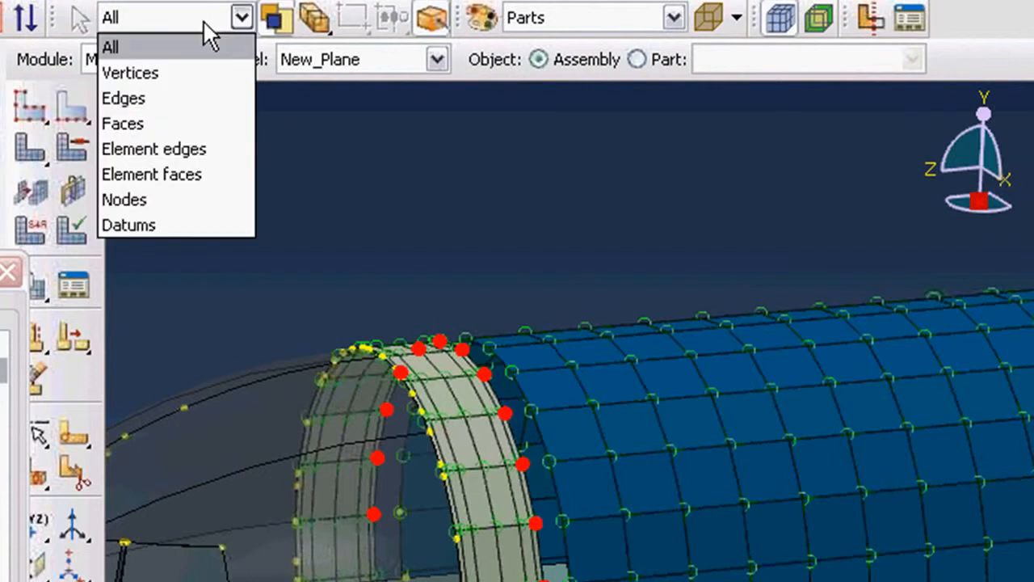
{"action": "left_click", "coordinate": [123, 98]}
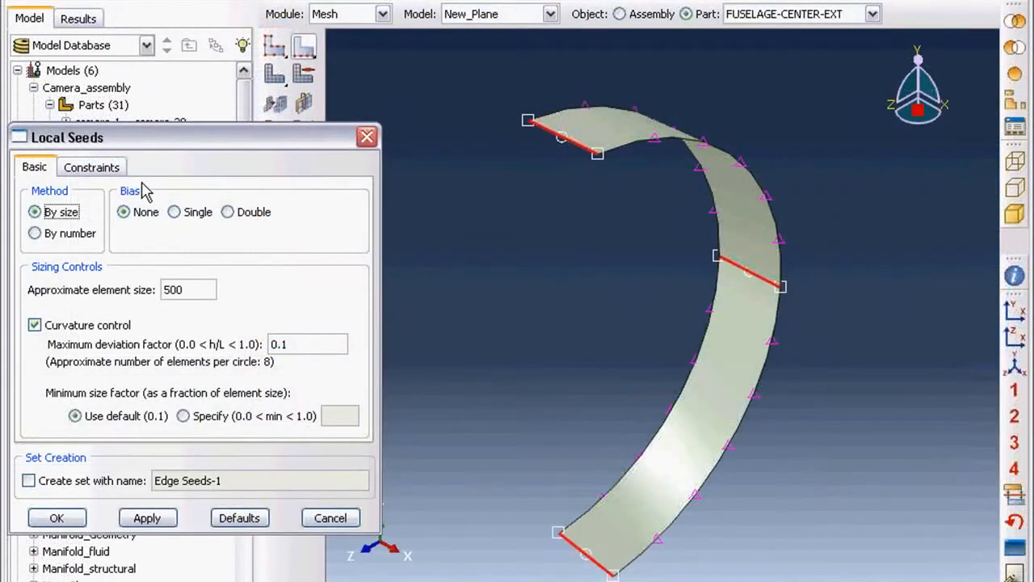
{"action": "mouse_move", "coordinate": [177, 212]}
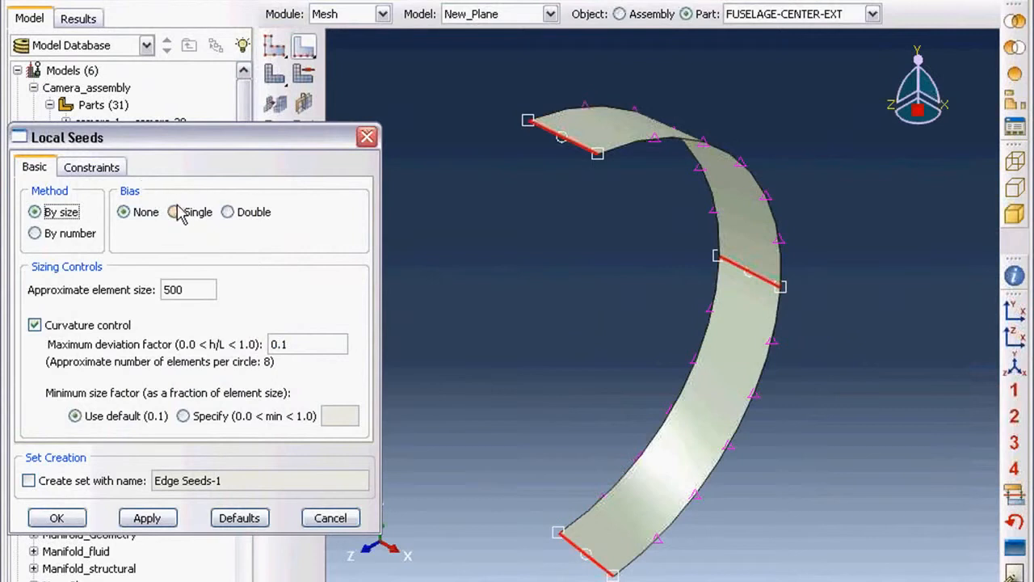
{"action": "mouse_move", "coordinate": [175, 210]}
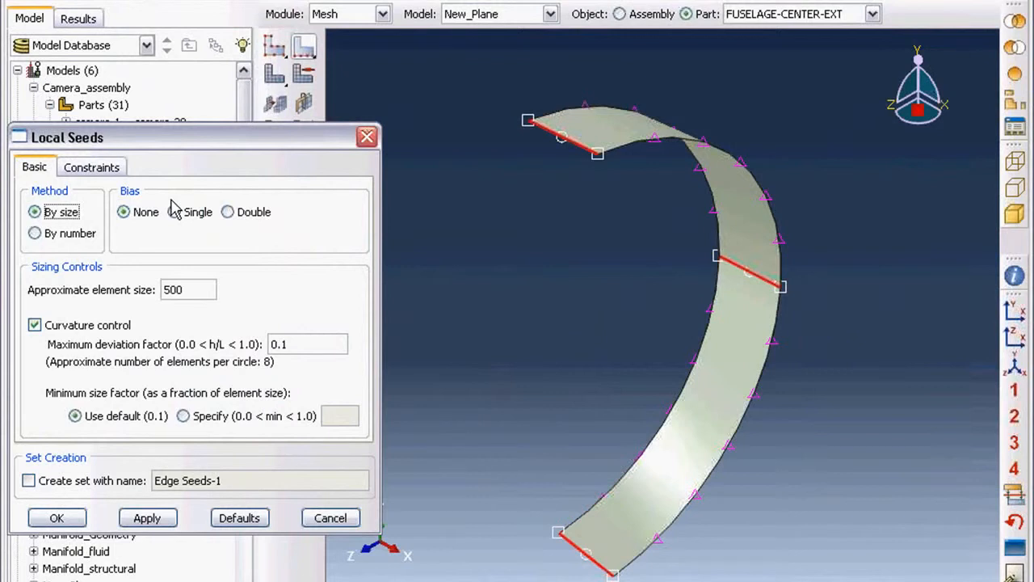
Compare single- and double-sided bias for the size-500 edge seeds.
{"action": "left_click", "coordinate": [228, 211]}
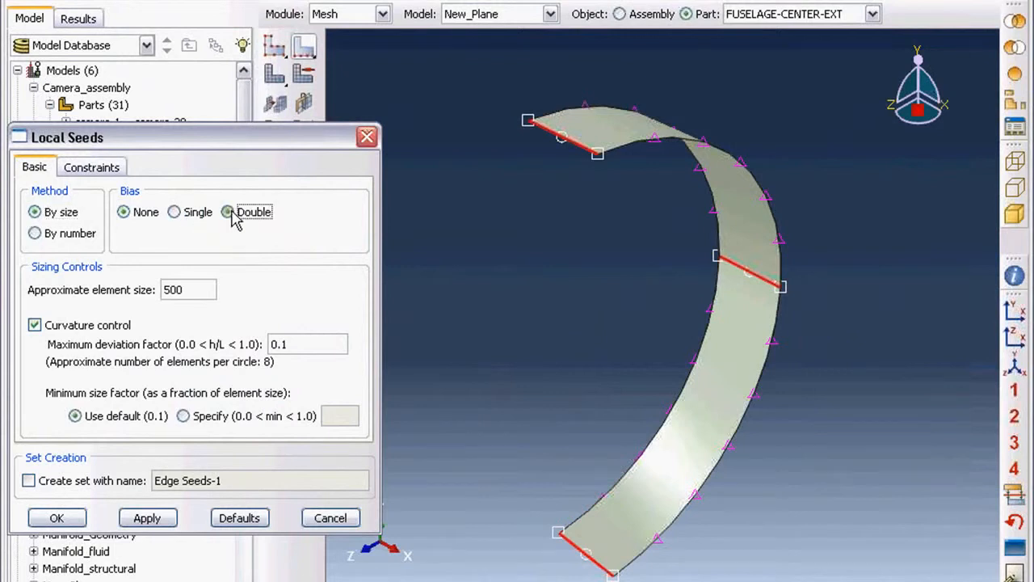
{"action": "left_click", "coordinate": [228, 212]}
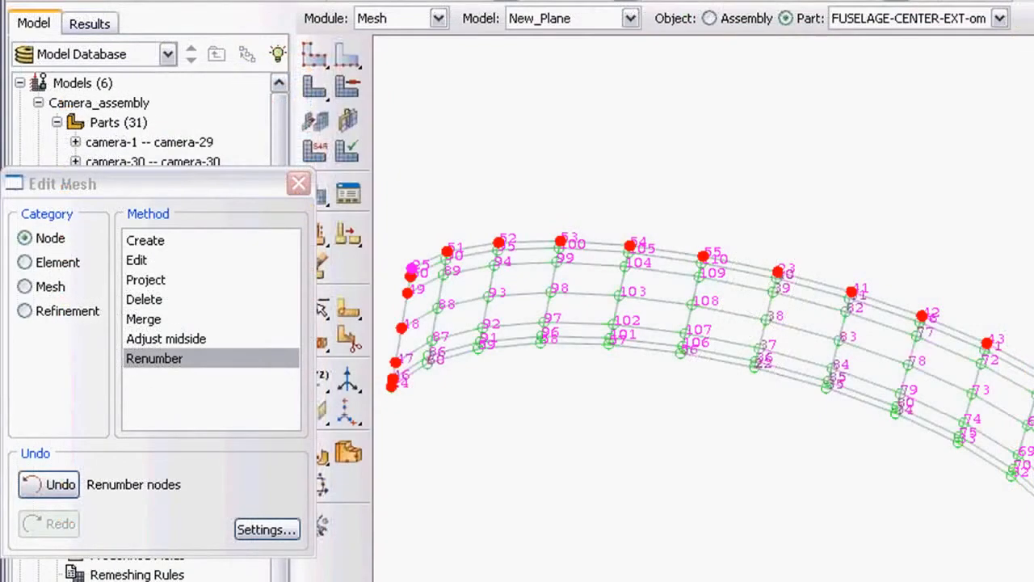
Renumber the strip's nodes along a directed path, then renumber all from label 20.
{"action": "left_click", "coordinate": [153, 358]}
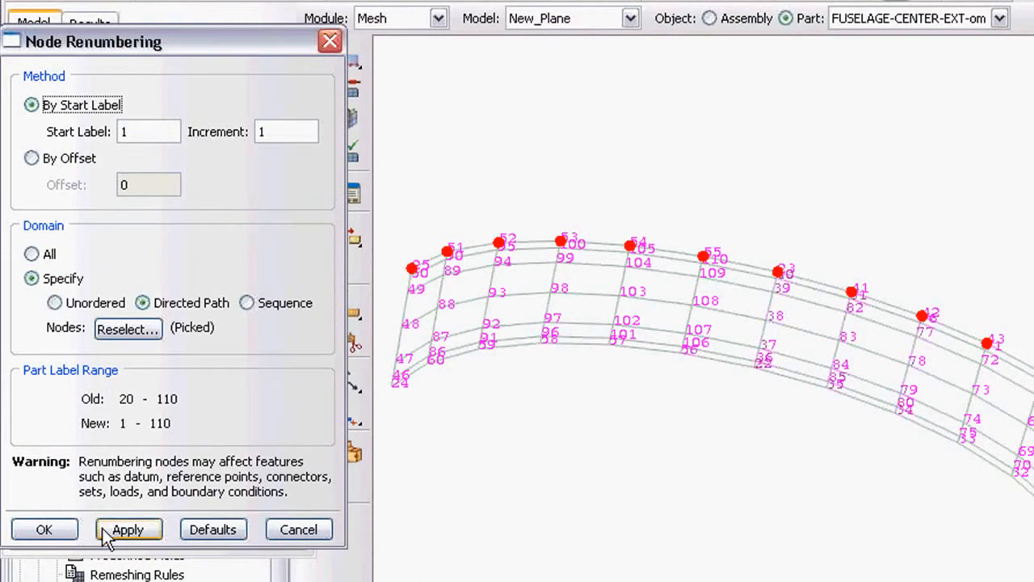
{"action": "left_click", "coordinate": [127, 529]}
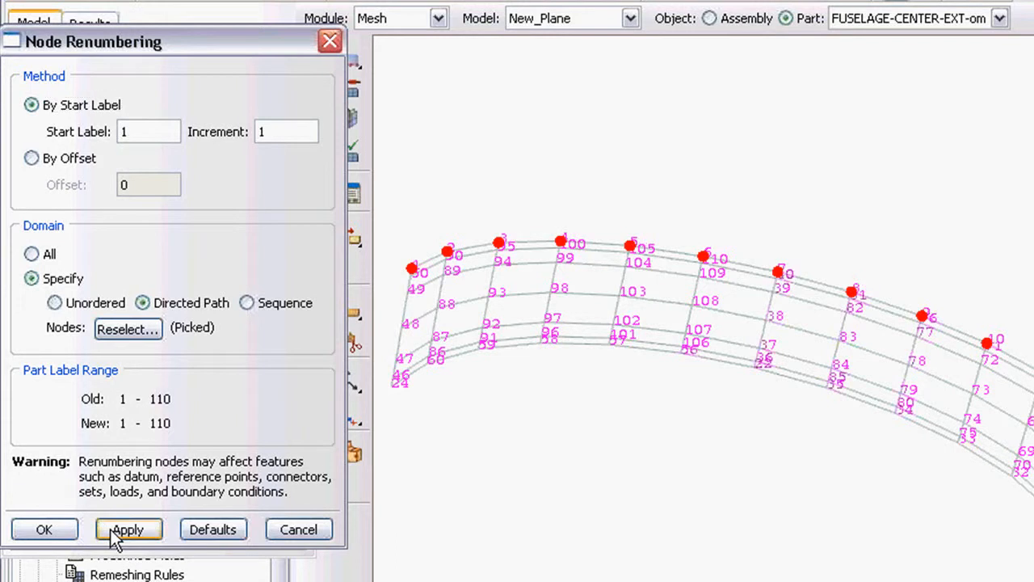
{"action": "left_click", "coordinate": [128, 529]}
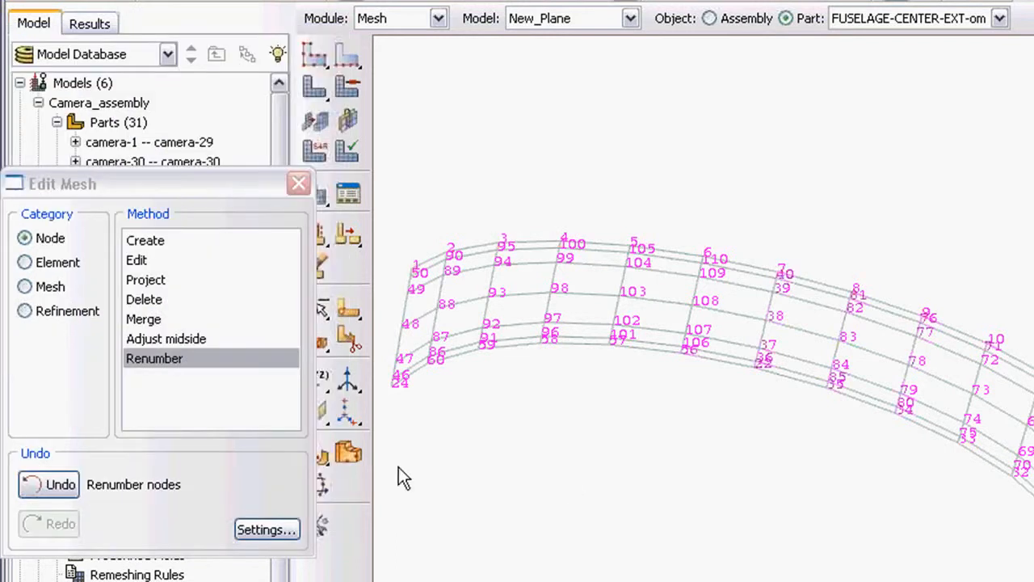
{"action": "left_click", "coordinate": [298, 183]}
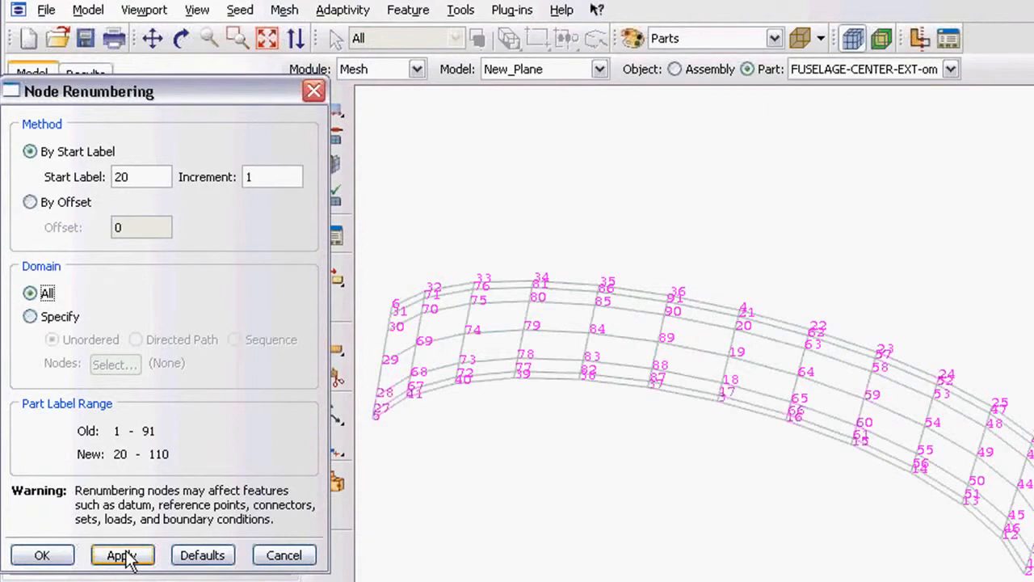
{"action": "left_click", "coordinate": [121, 555]}
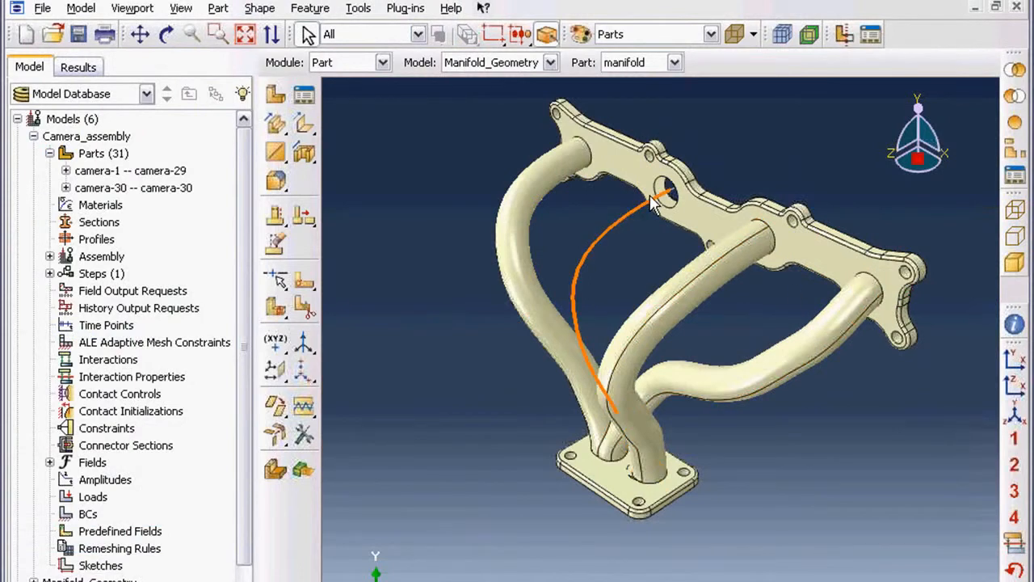
{"action": "mouse_move", "coordinate": [509, 123]}
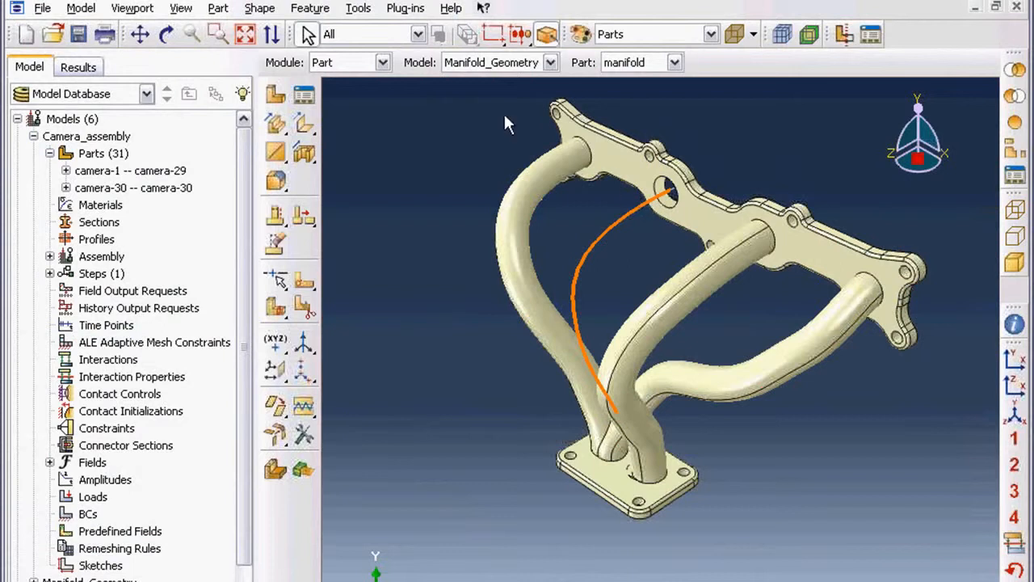
Start a solid sweep on the manifold part along the curved wire path.
{"action": "left_click", "coordinate": [260, 8]}
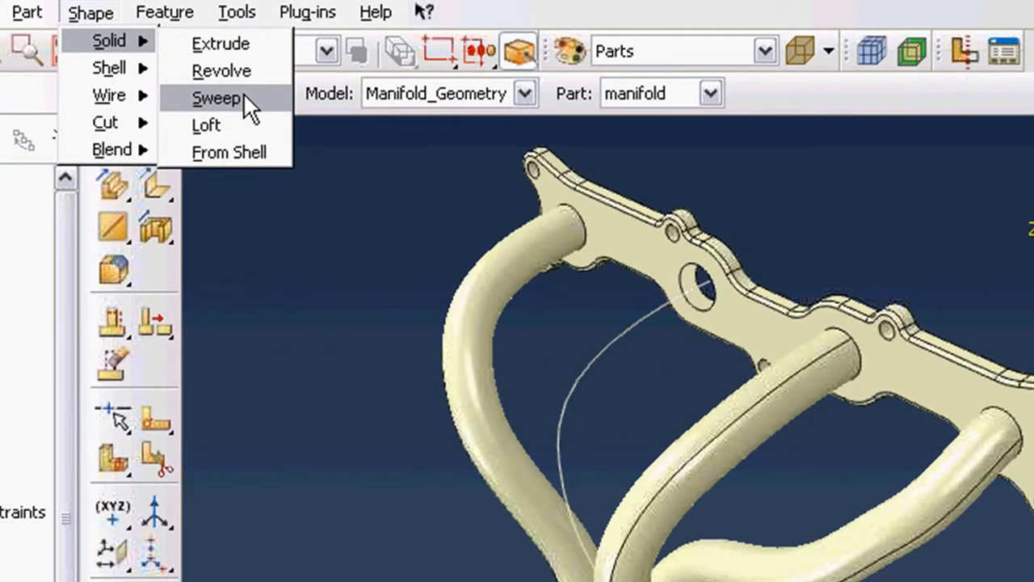
{"action": "left_click", "coordinate": [215, 98]}
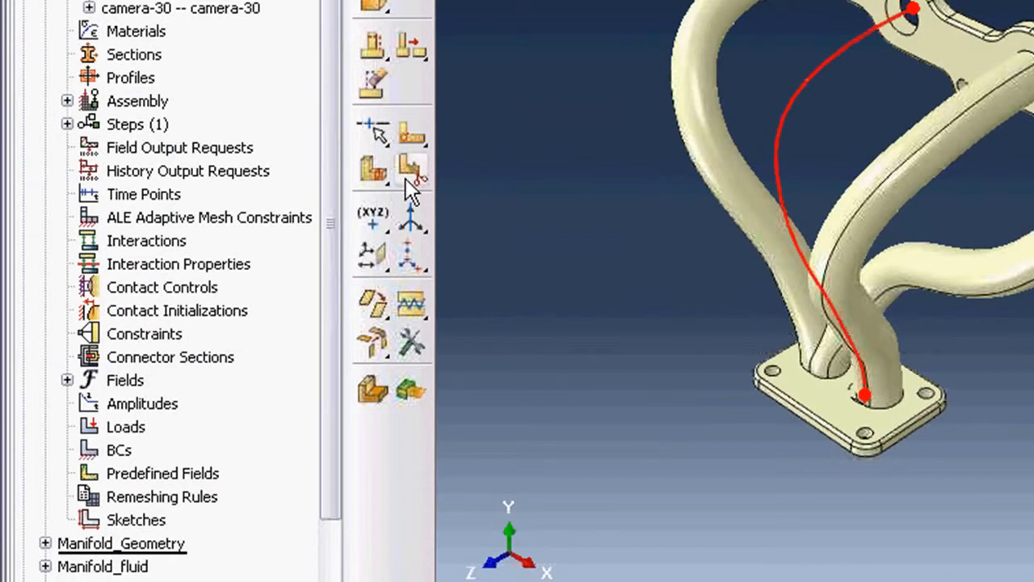
{"action": "mouse_move", "coordinate": [411, 170]}
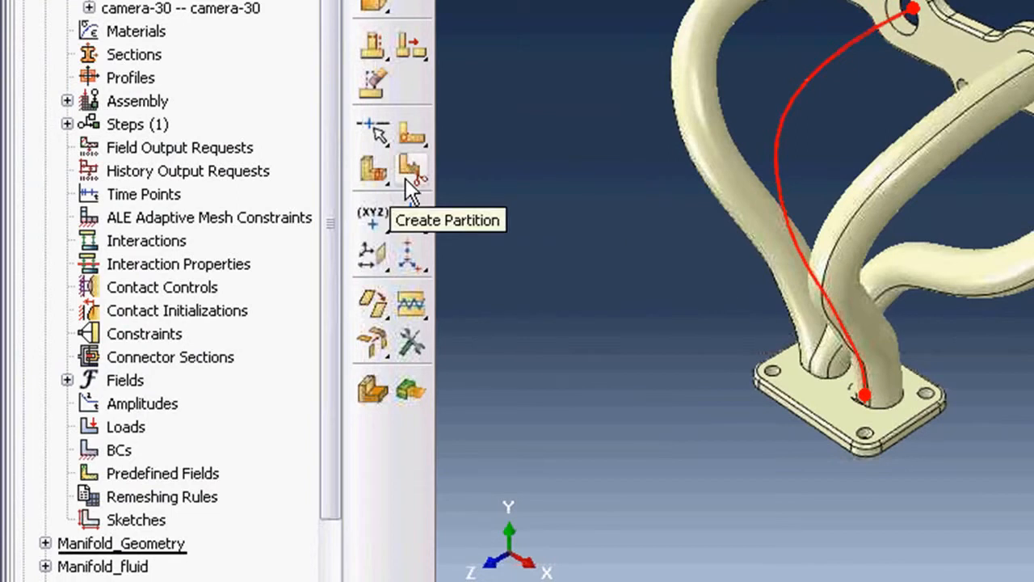
{"action": "mouse_move", "coordinate": [586, 212]}
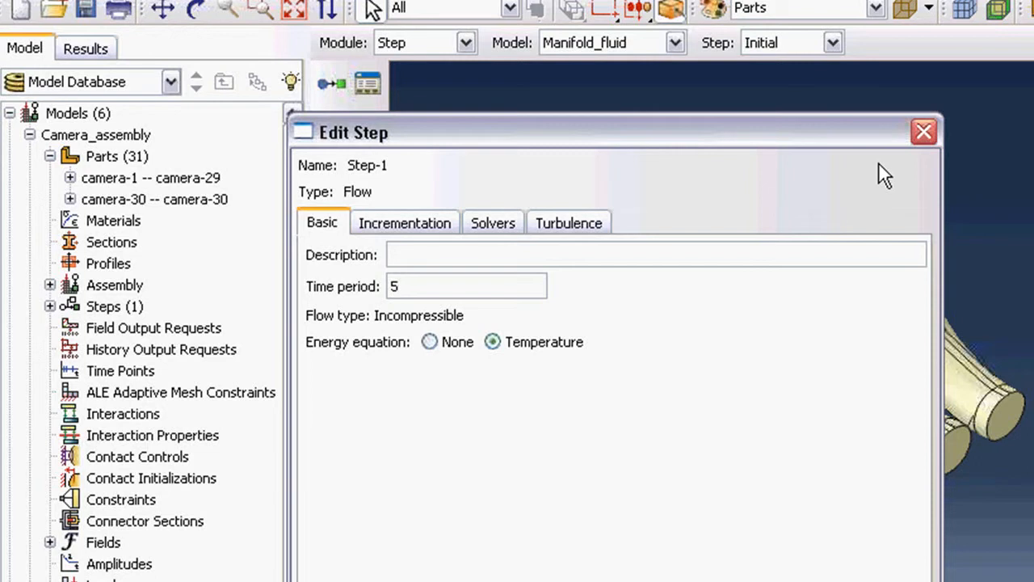
{"action": "mouse_move", "coordinate": [668, 42]}
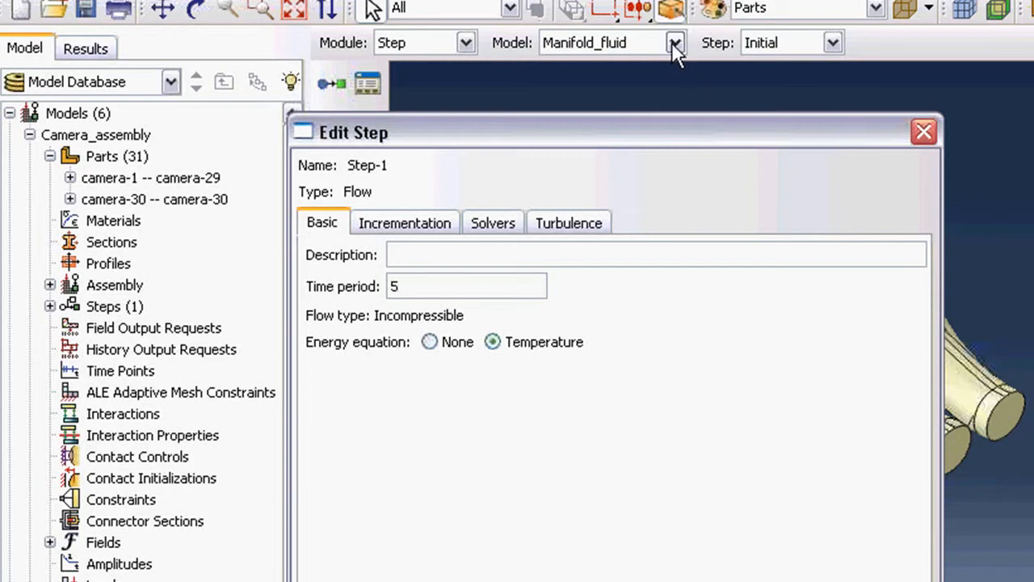
Keep Manifold_fluid active, review Step-1 incrementation and solvers, and choose Spalart-Allmaras turbulence.
{"action": "left_click", "coordinate": [669, 42]}
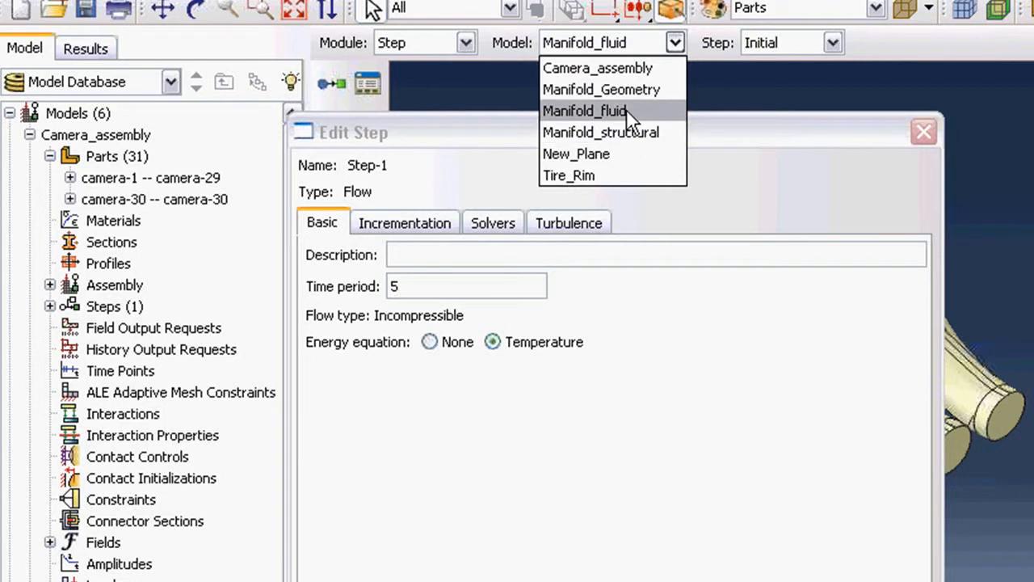
{"action": "left_click", "coordinate": [585, 111]}
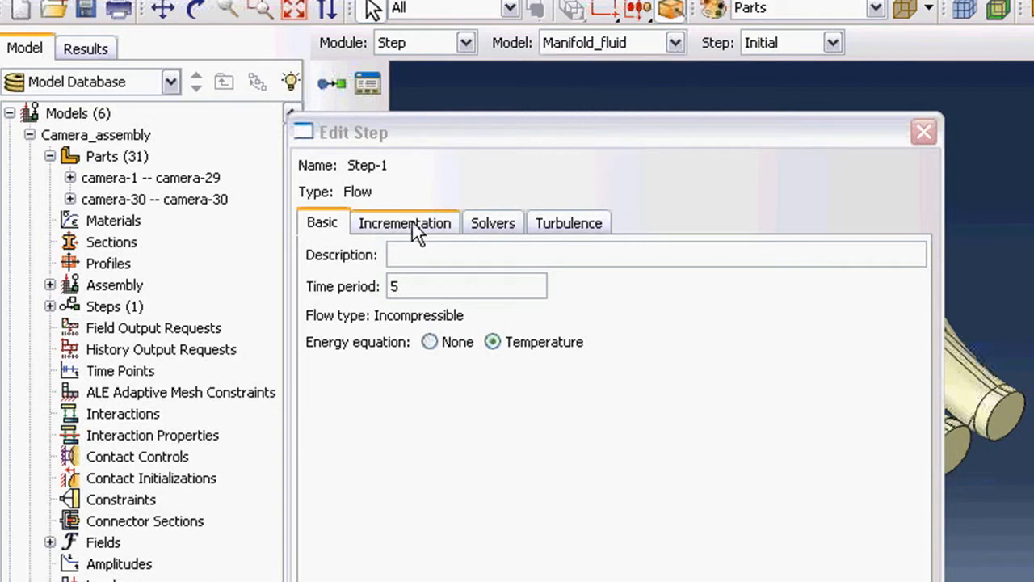
{"action": "left_click", "coordinate": [404, 222]}
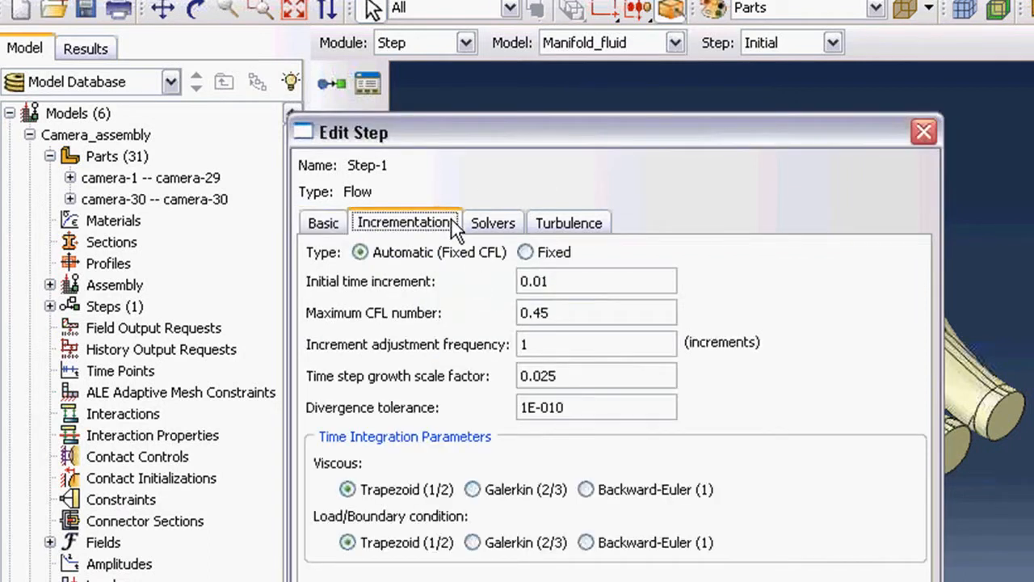
{"action": "mouse_move", "coordinate": [490, 229]}
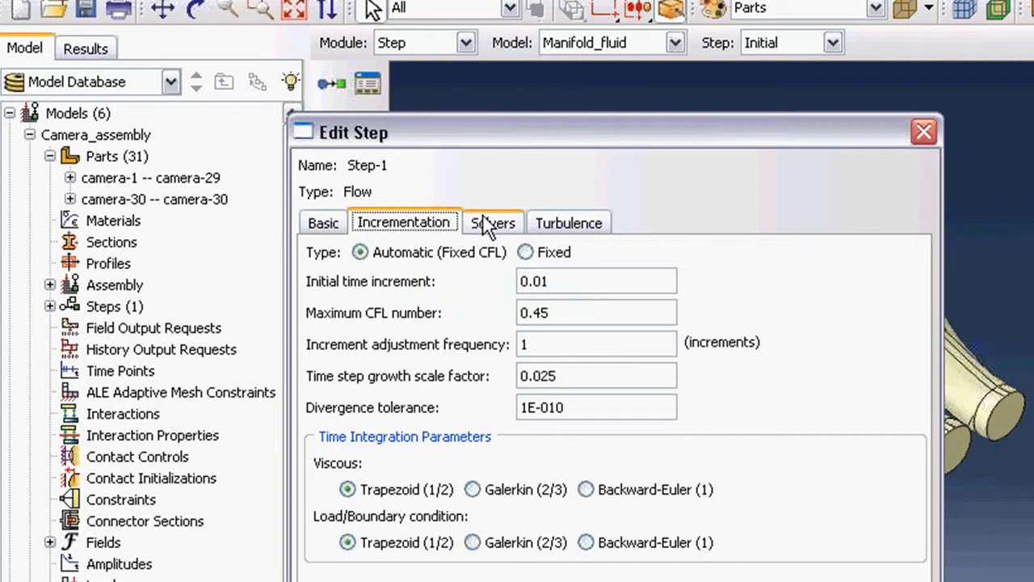
{"action": "left_click", "coordinate": [492, 223]}
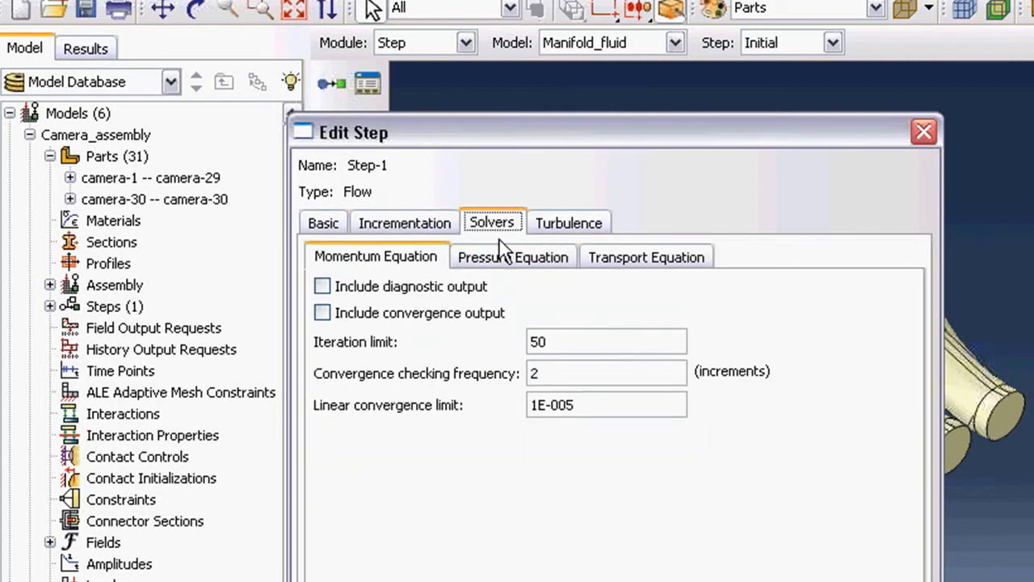
{"action": "left_click", "coordinate": [511, 257]}
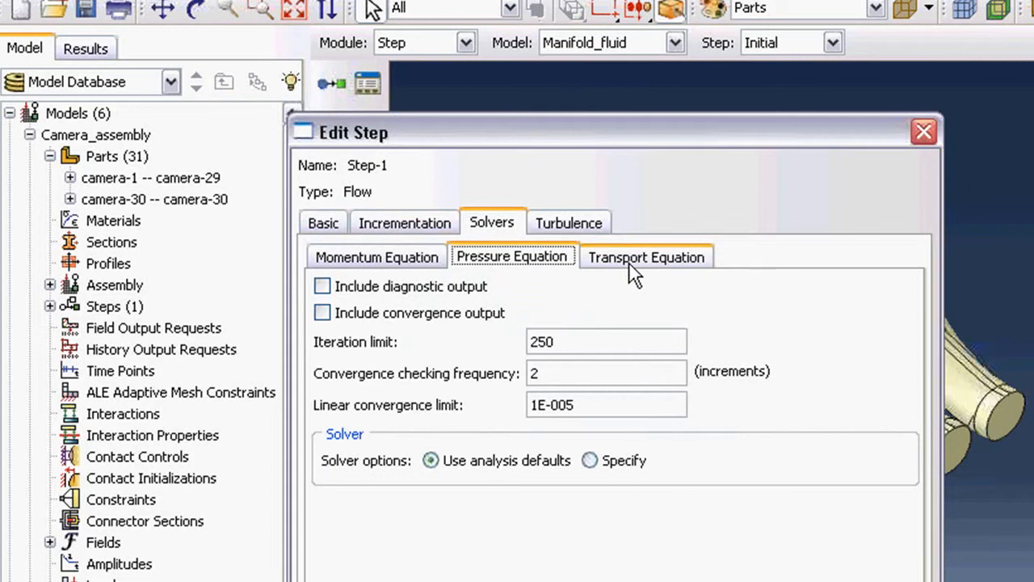
{"action": "mouse_move", "coordinate": [614, 265]}
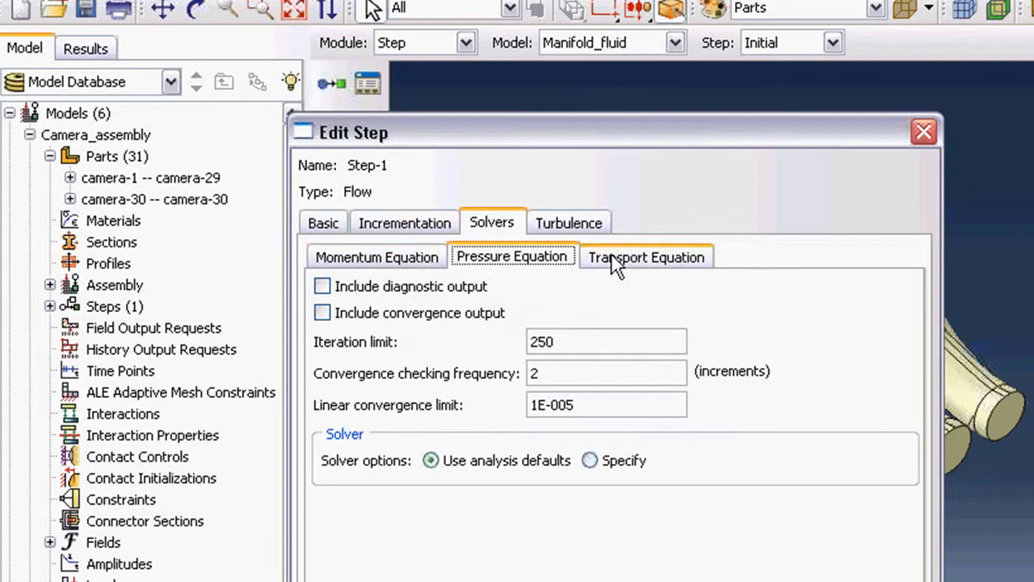
{"action": "left_click", "coordinate": [569, 223]}
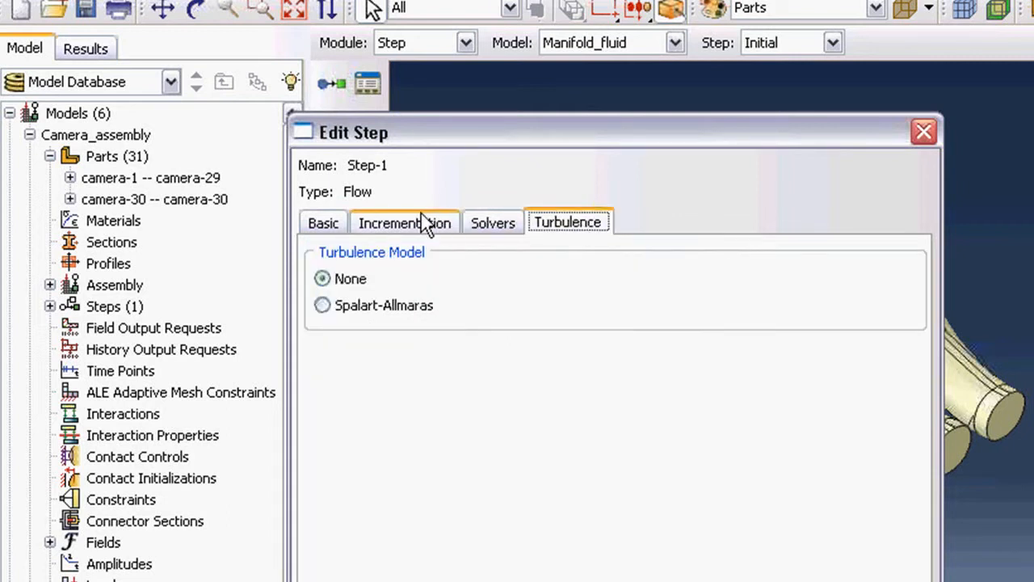
{"action": "left_click", "coordinate": [322, 304]}
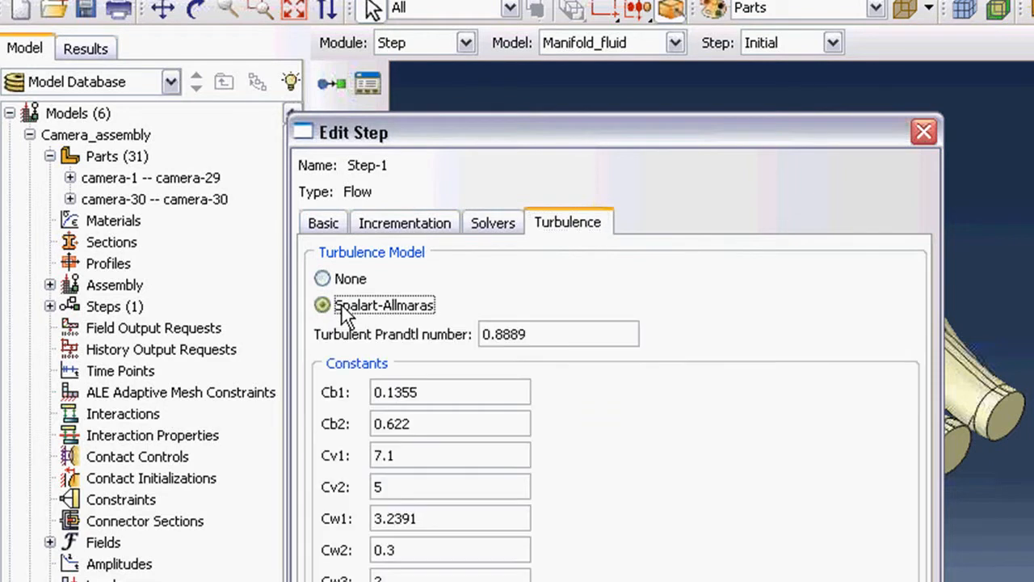
{"action": "mouse_move", "coordinate": [405, 313]}
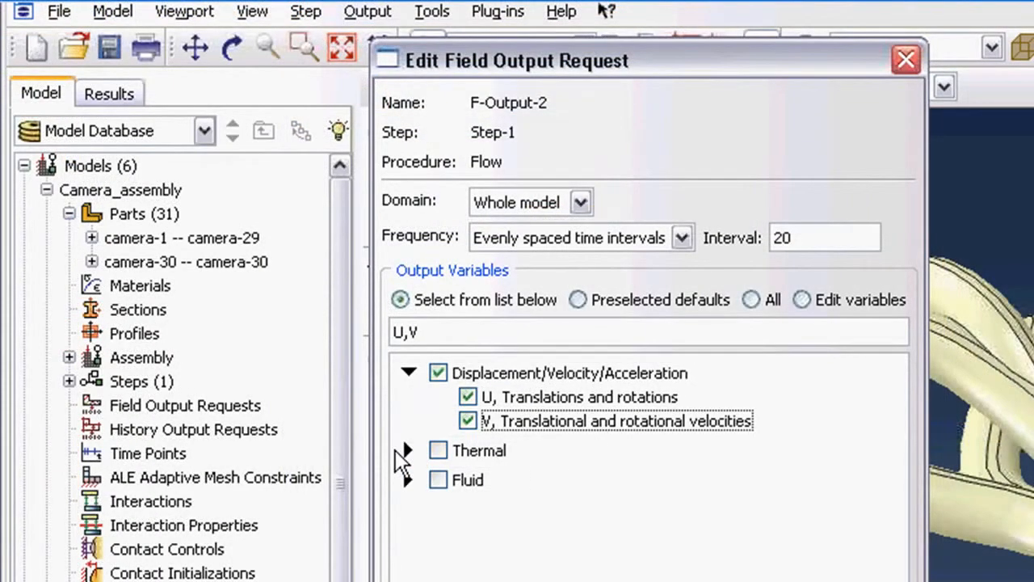
Add TEMP, PRESSURE and TURBNU to field output request F-Output-2.
{"action": "left_click", "coordinate": [435, 450]}
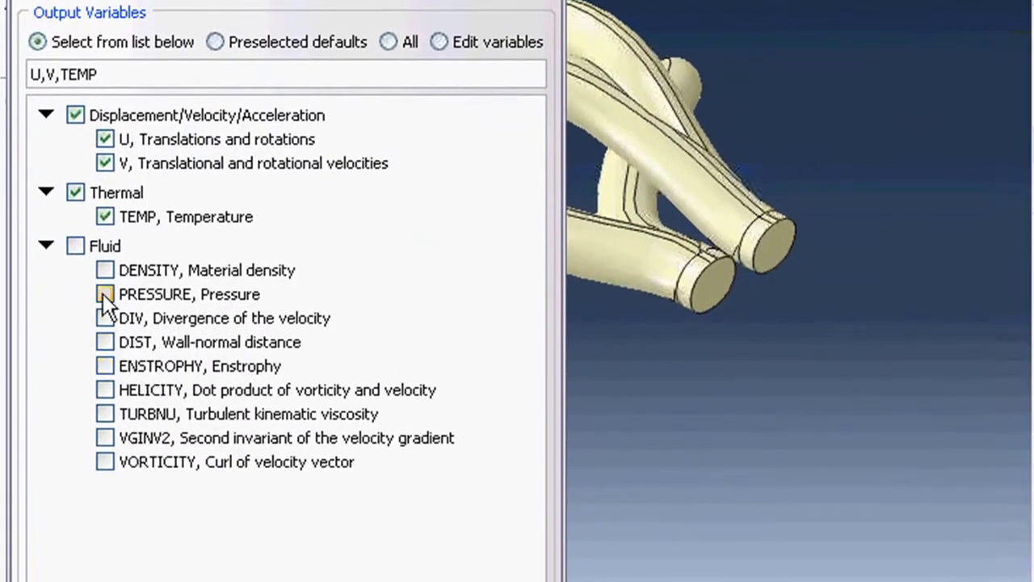
{"action": "left_click", "coordinate": [104, 295]}
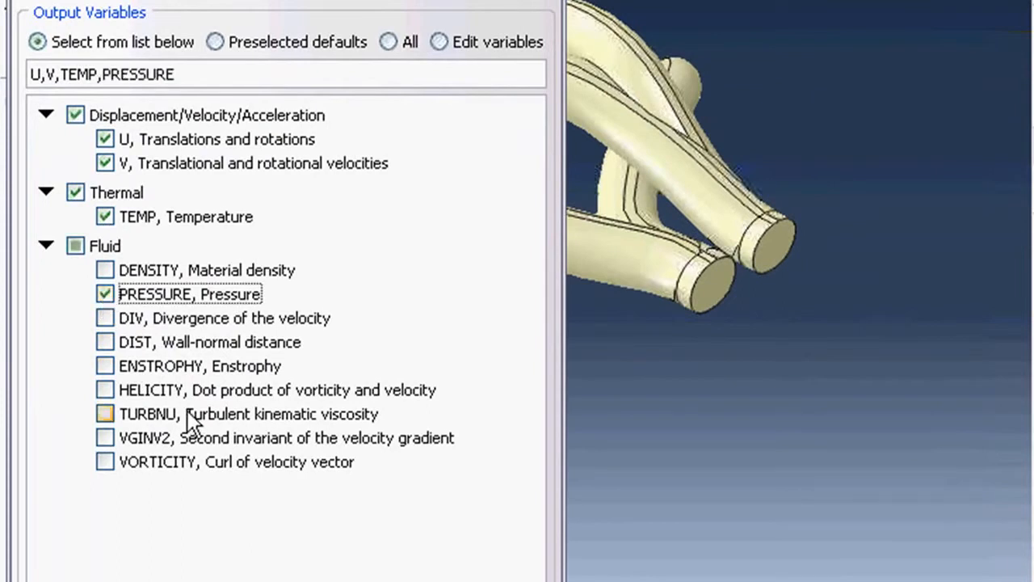
{"action": "left_click", "coordinate": [105, 414]}
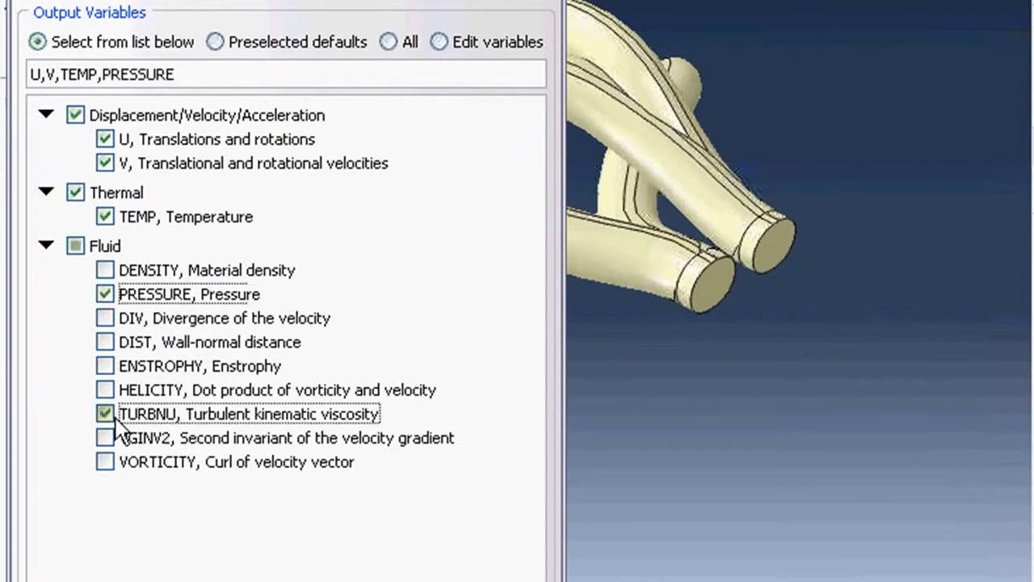
{"action": "left_click", "coordinate": [105, 413]}
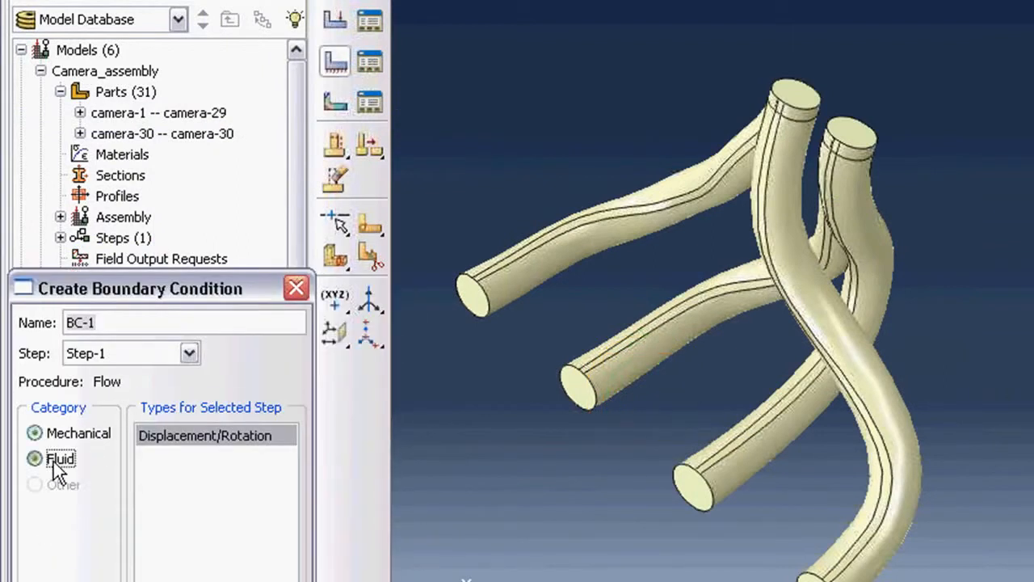
Apply fluid condition BC-1 to the three left pipe ends, then begin BC-2.
{"action": "left_click", "coordinate": [34, 458]}
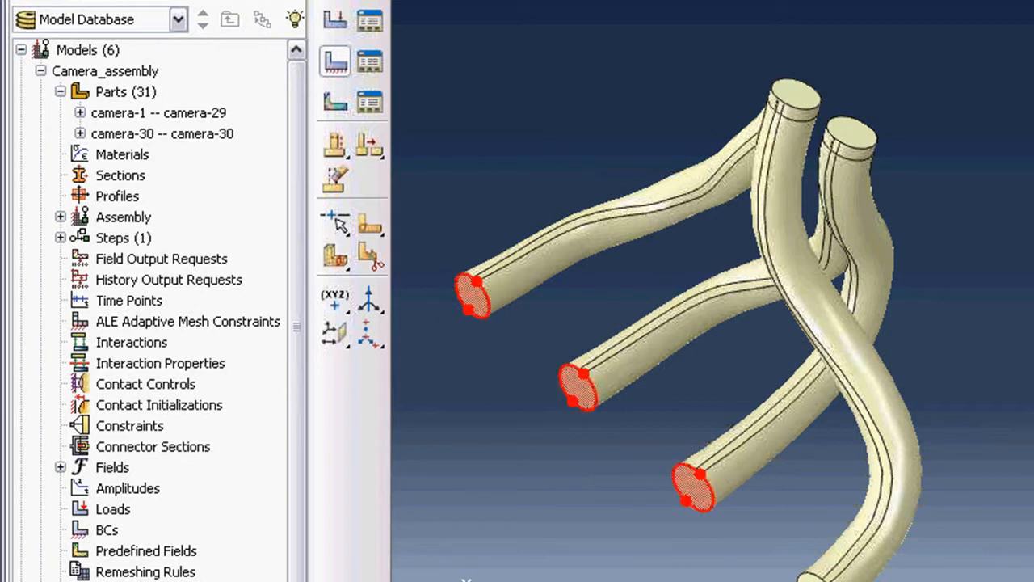
{"action": "left_click", "coordinate": [333, 63]}
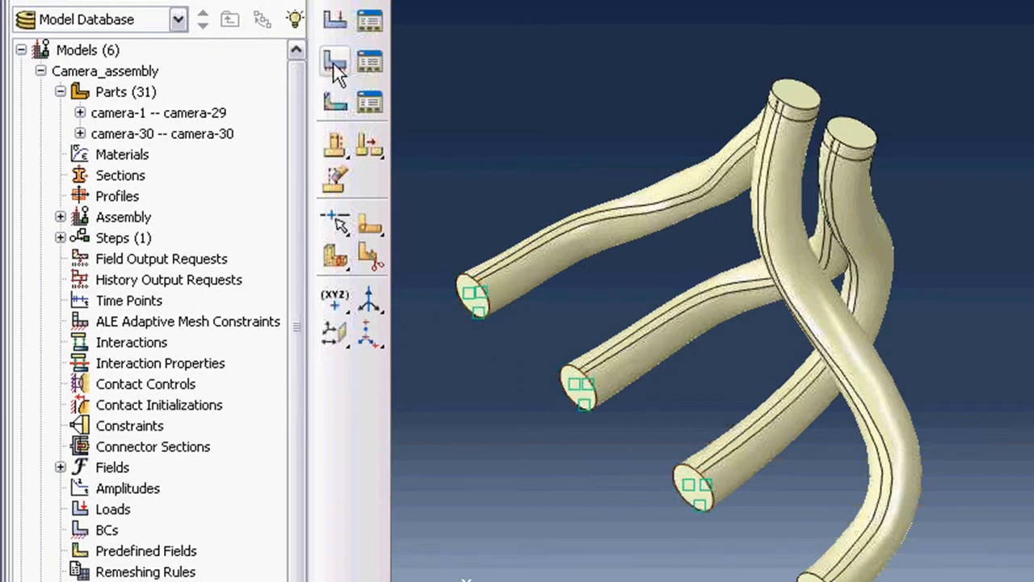
{"action": "left_click", "coordinate": [333, 61]}
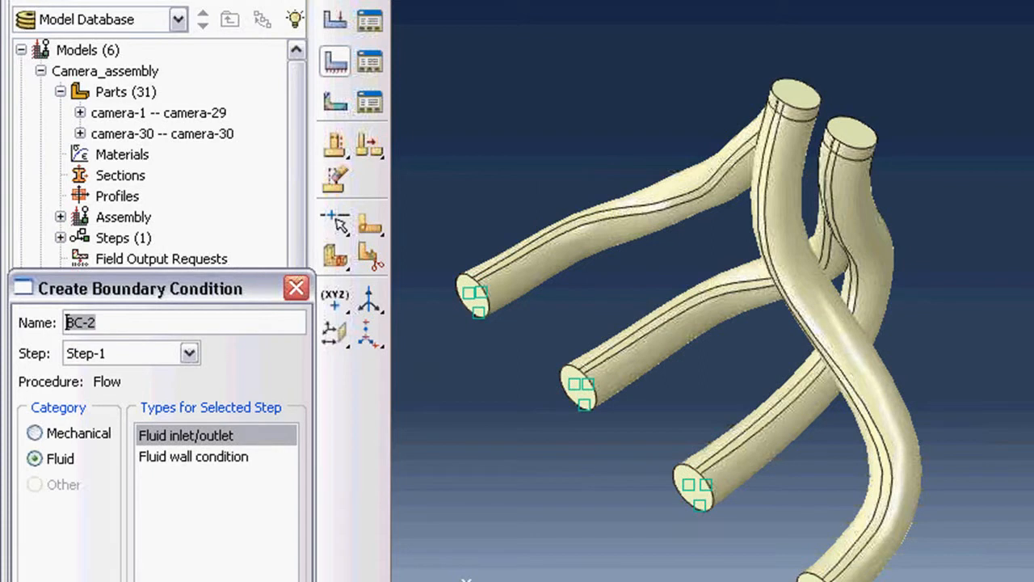
{"action": "left_click", "coordinate": [788, 93]}
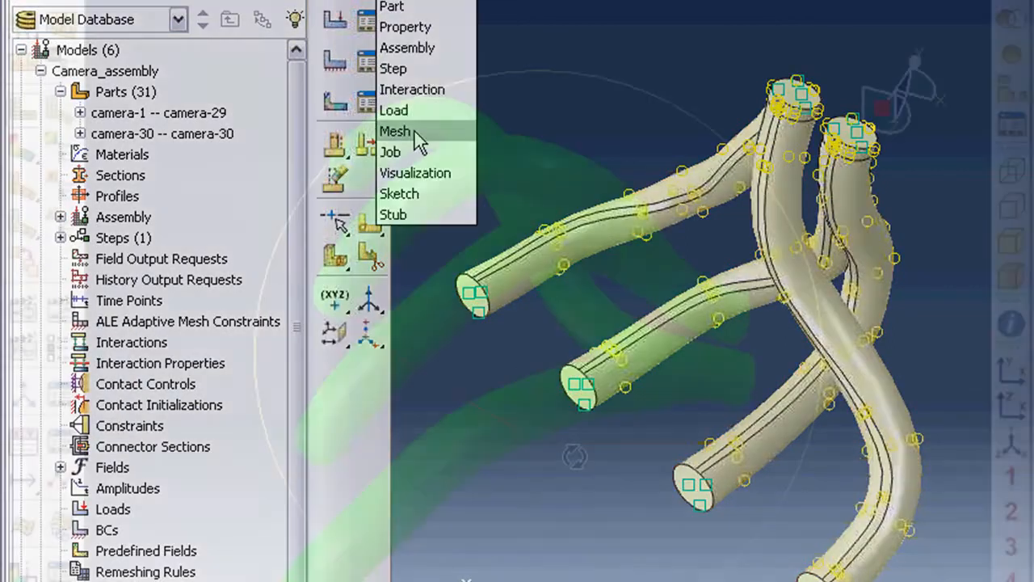
Plot velocity V as vectors on the manifold and orbit to inspect the outlet flow.
{"action": "left_click", "coordinate": [389, 131]}
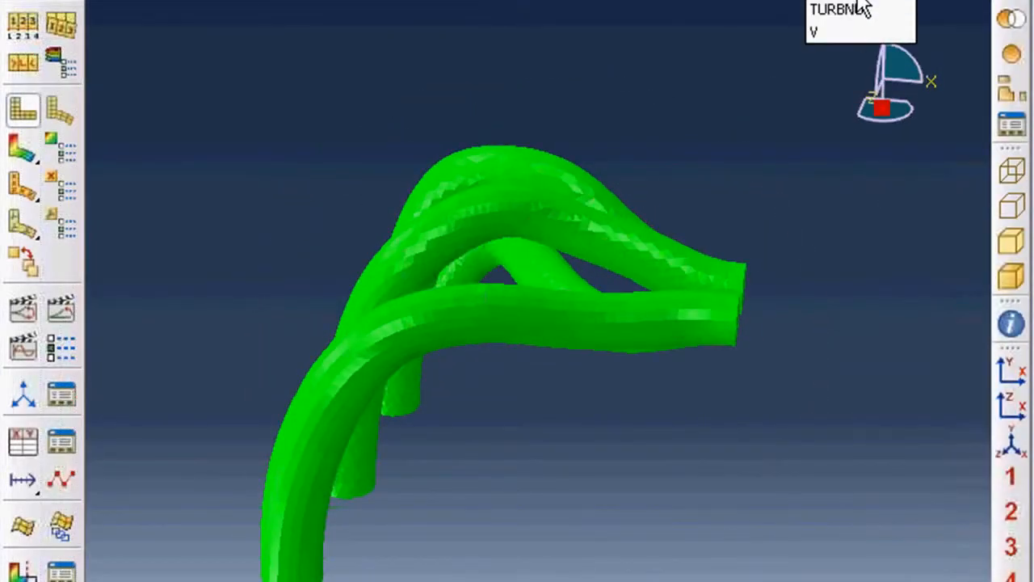
{"action": "left_click", "coordinate": [20, 150]}
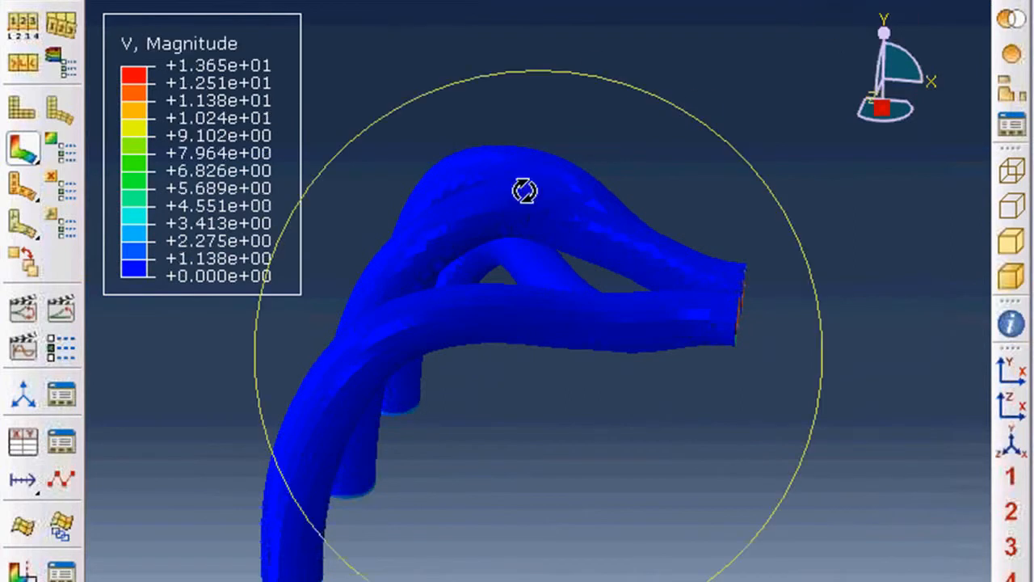
{"action": "left_click_drag", "start_coordinate": [525, 190], "coordinate": [549, 293]}
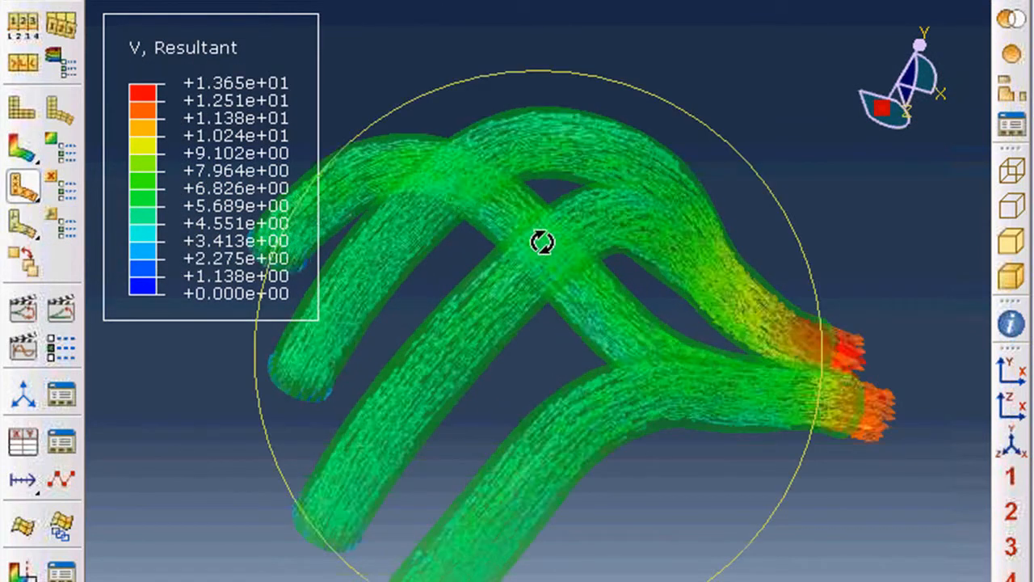
{"action": "left_click_drag", "start_coordinate": [543, 243], "coordinate": [806, 273]}
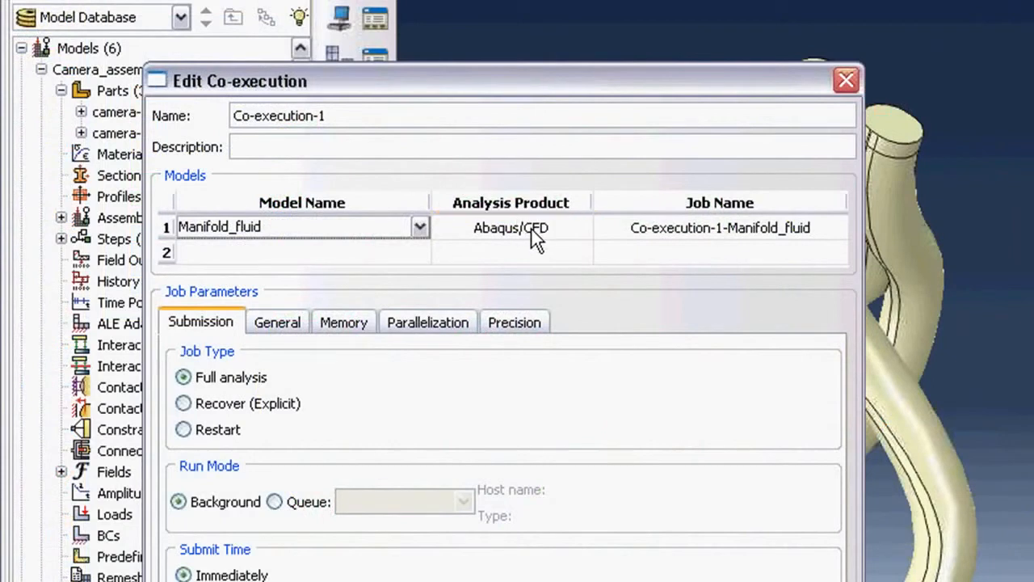
{"action": "mouse_move", "coordinate": [562, 235]}
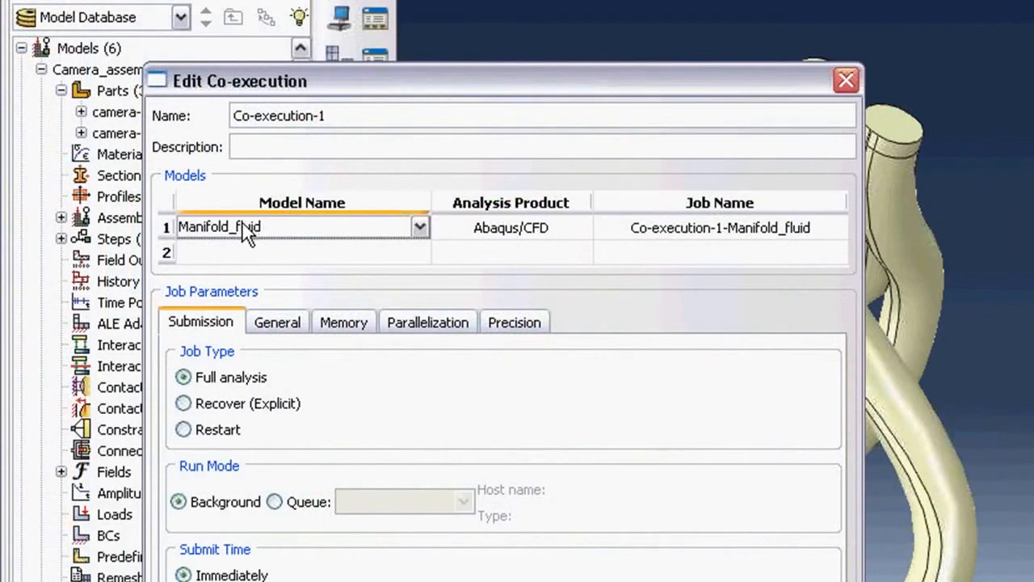
Add Manifold_structural as the second co-executed model in Co-execution-1.
{"action": "left_click", "coordinate": [419, 252]}
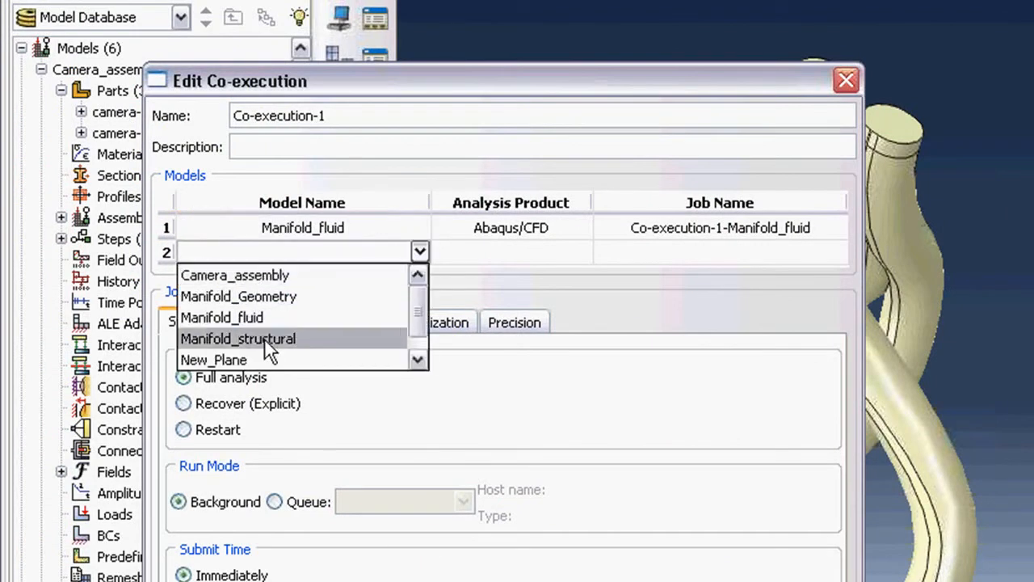
{"action": "left_click", "coordinate": [237, 338]}
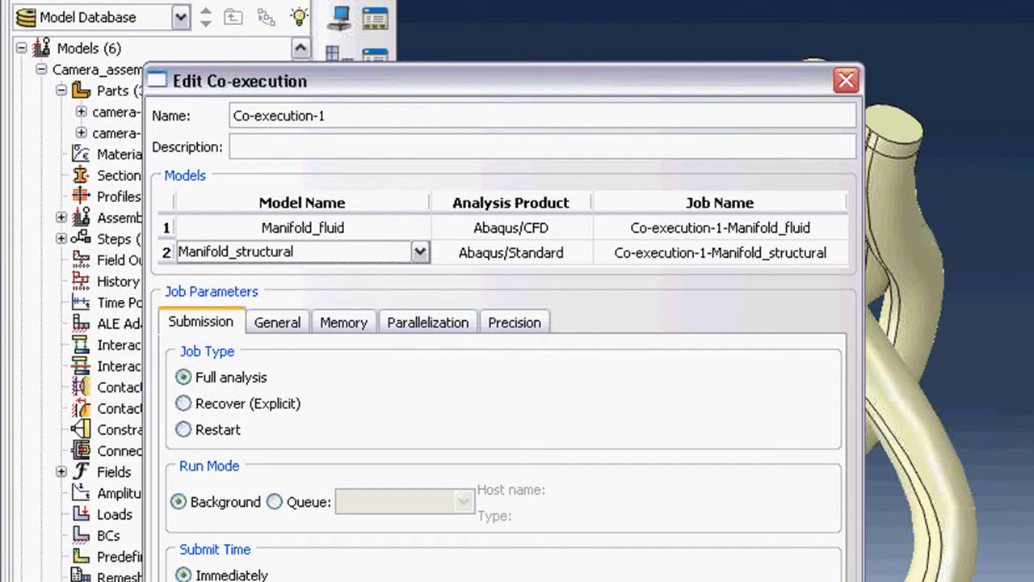
{"action": "left_click", "coordinate": [303, 252]}
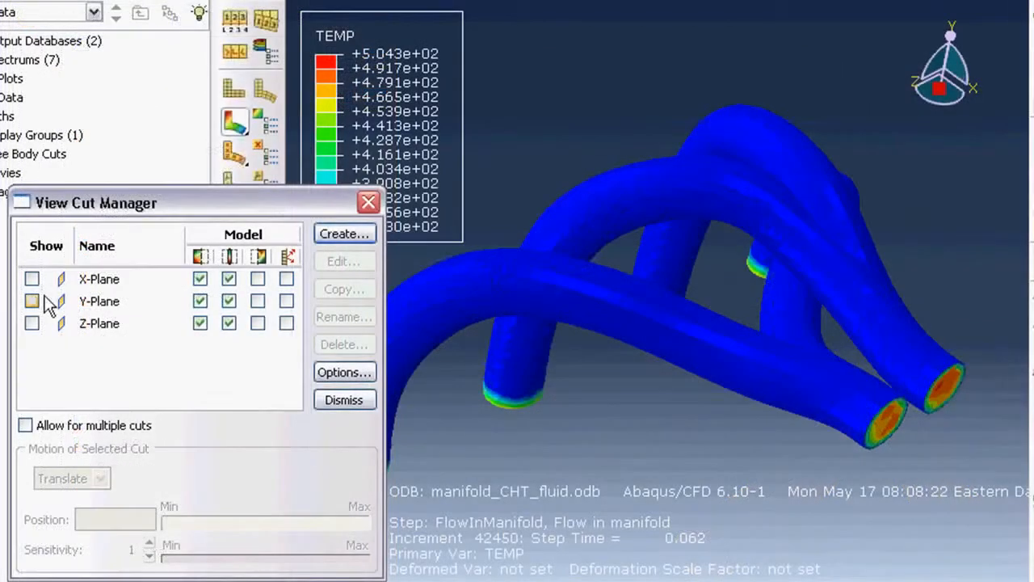
Show Y-plane and X-plane cuts together and slide both through the manifold pipes.
{"action": "left_click", "coordinate": [32, 301]}
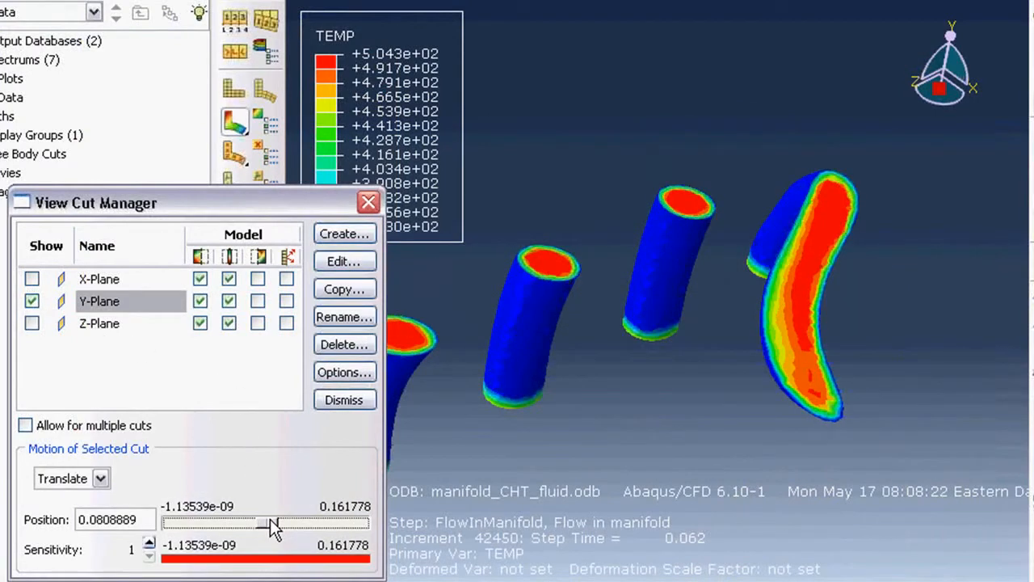
{"action": "left_click_drag", "start_coordinate": [270, 520], "coordinate": [306, 519]}
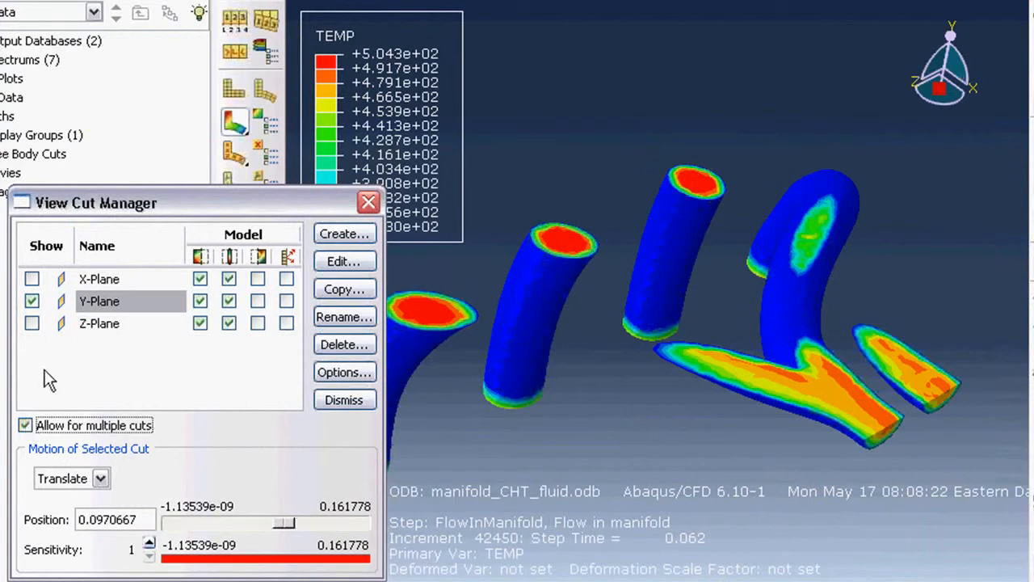
{"action": "left_click", "coordinate": [31, 279]}
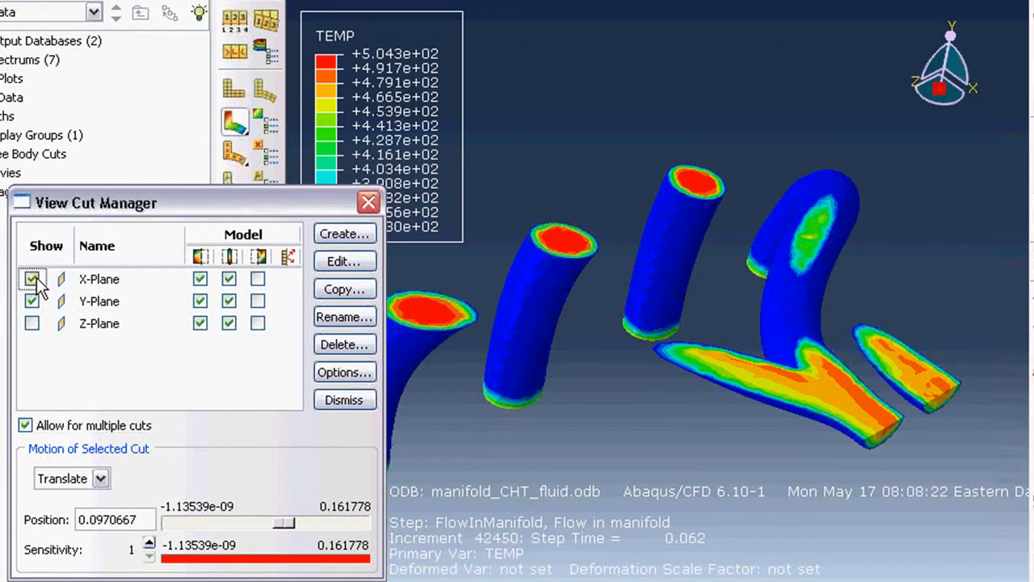
{"action": "left_click_drag", "start_coordinate": [283, 523], "coordinate": [266, 523]}
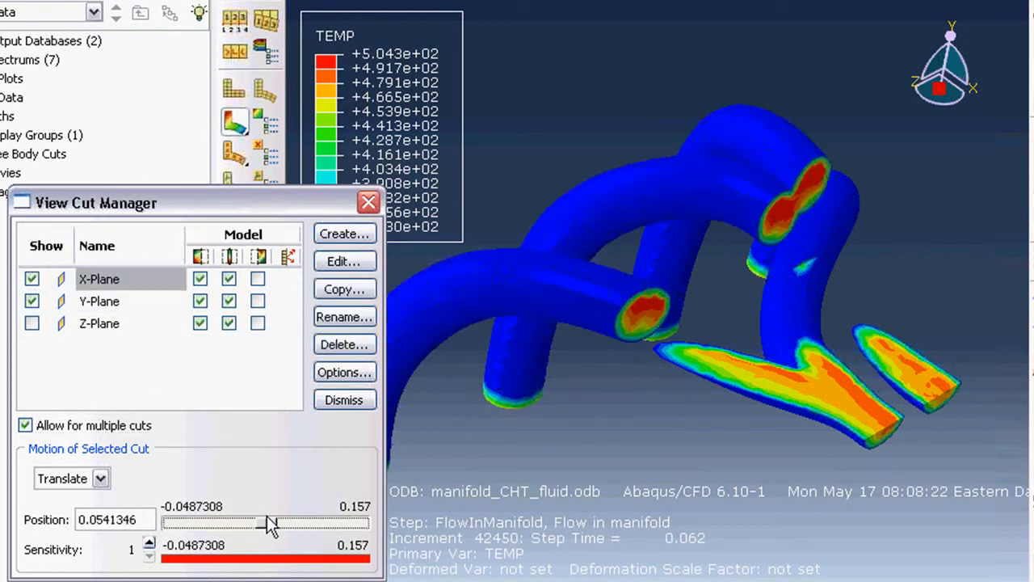